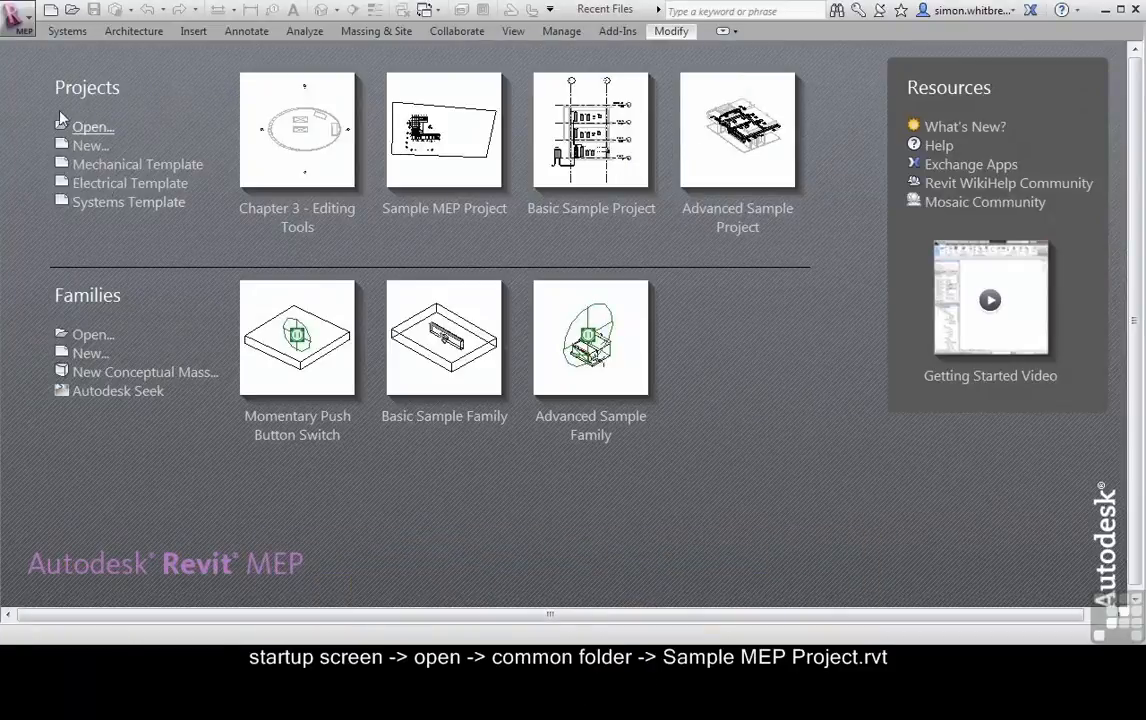
# Open Sample MEP Project.rvt from the Common folder via Projects > Open
pyautogui.click(92, 126)
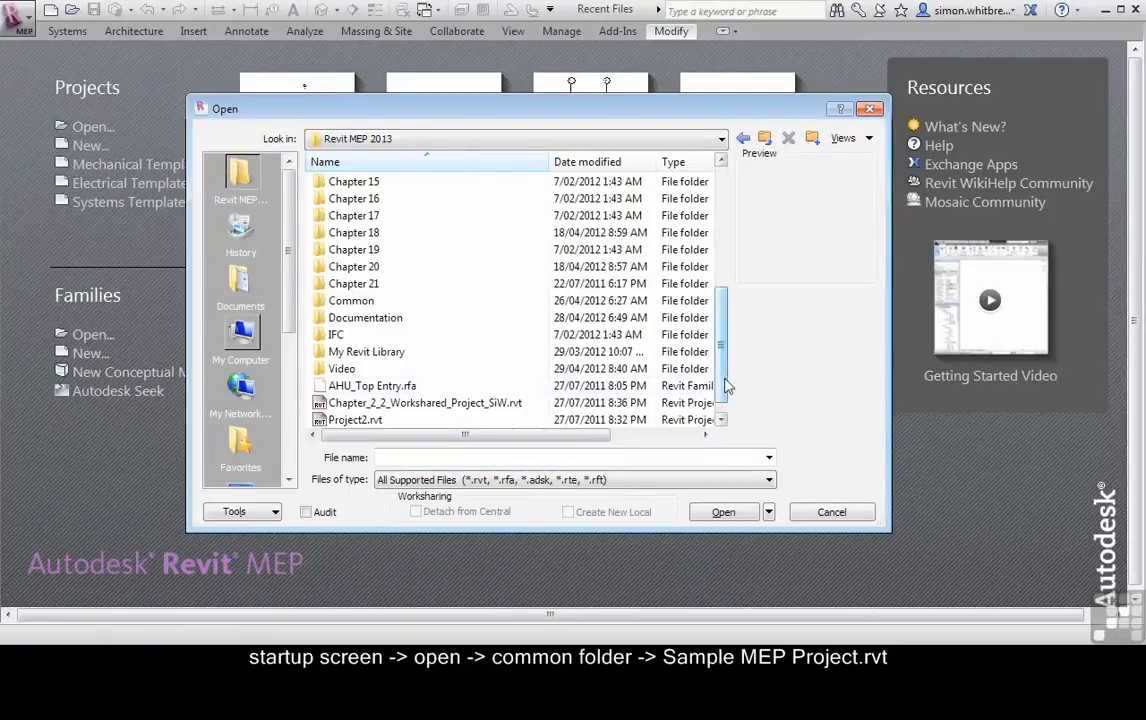
pyautogui.doubleClick(352, 300)
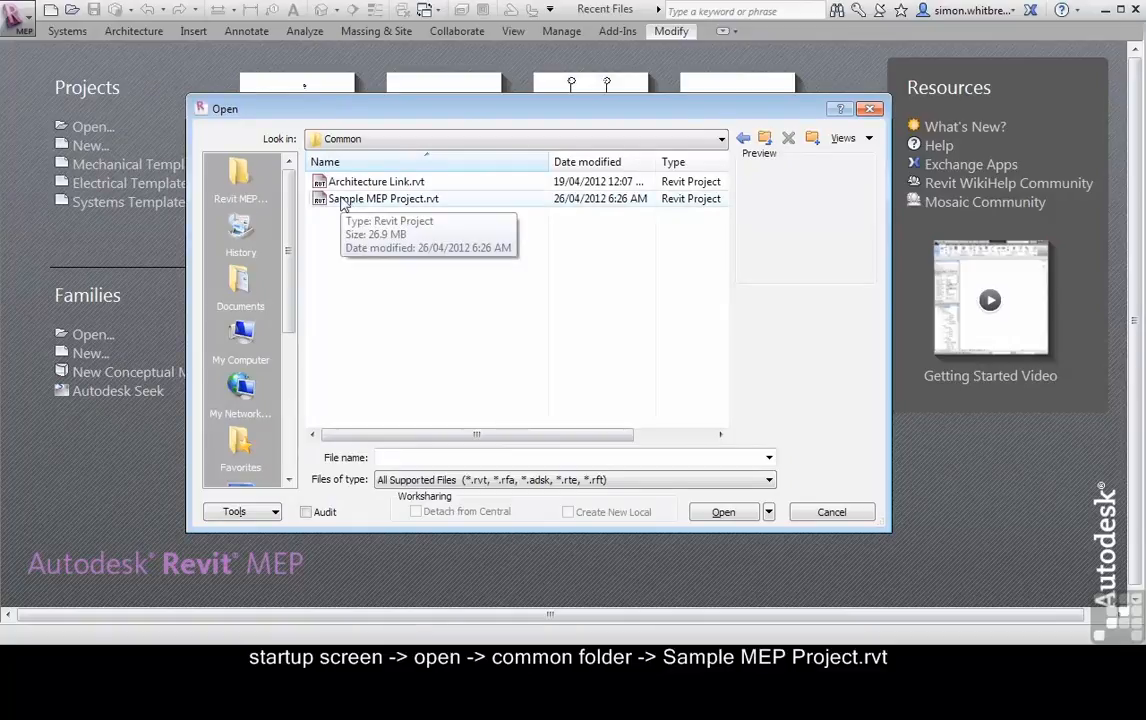
pyautogui.click(724, 512)
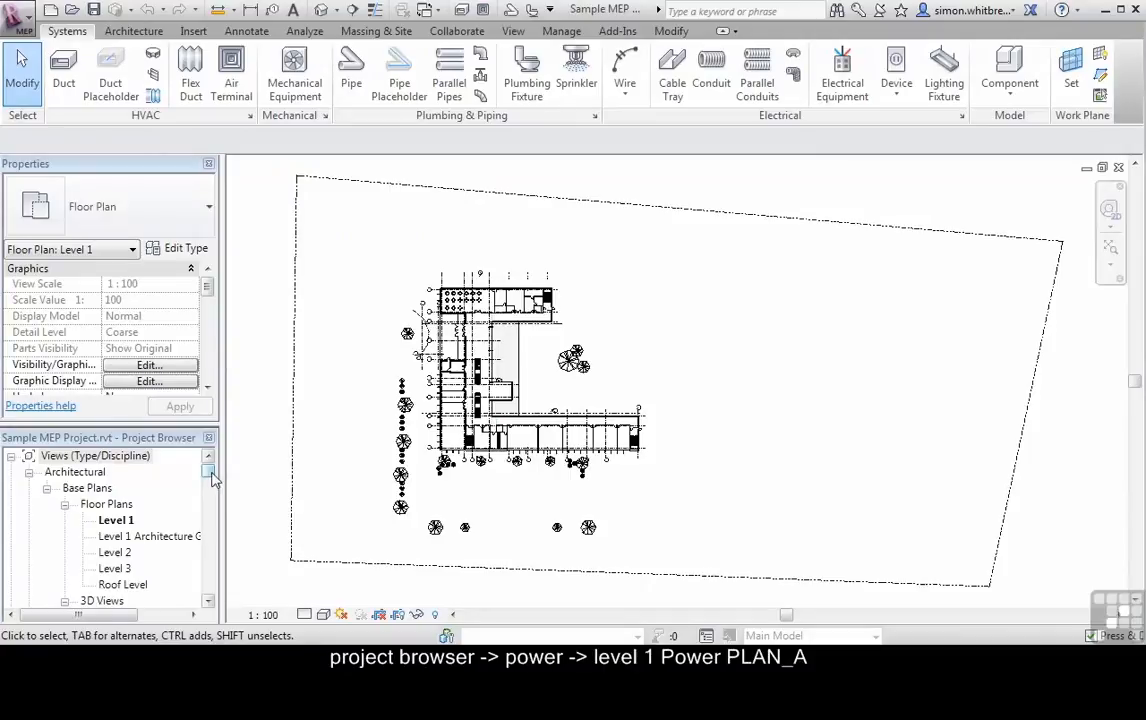
# Open Level 1 Power Plan_A from Power > Floor Plans in the Project Browser
pyautogui.scroll(-3)
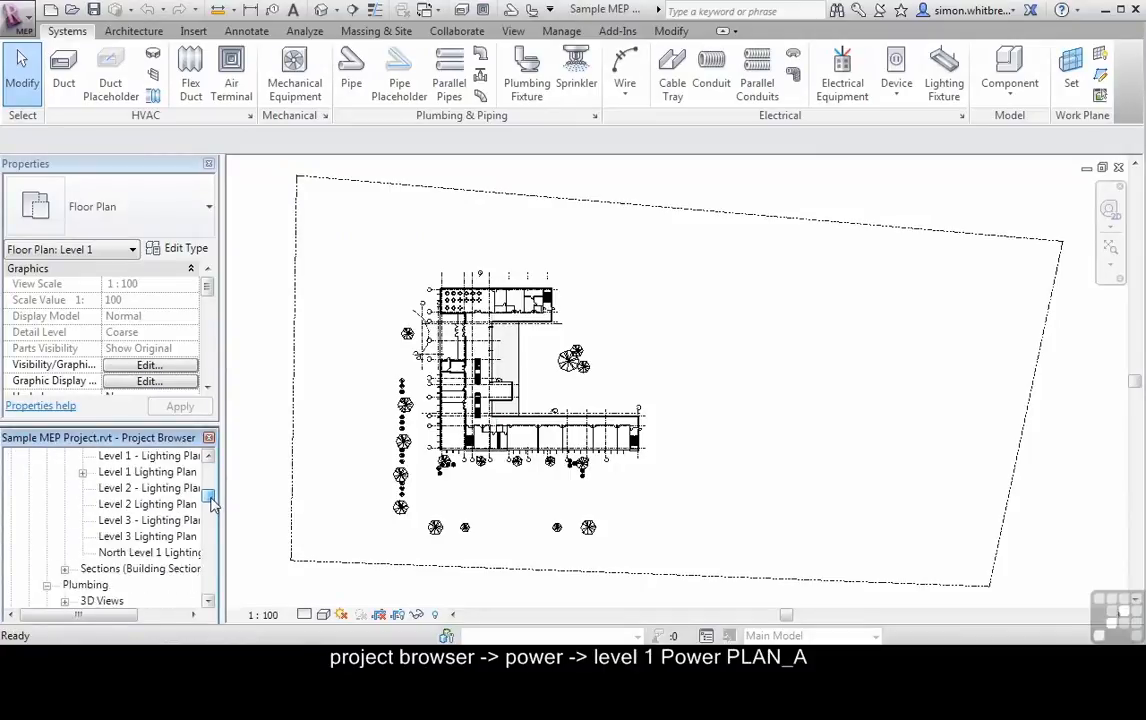
pyautogui.click(164, 520)
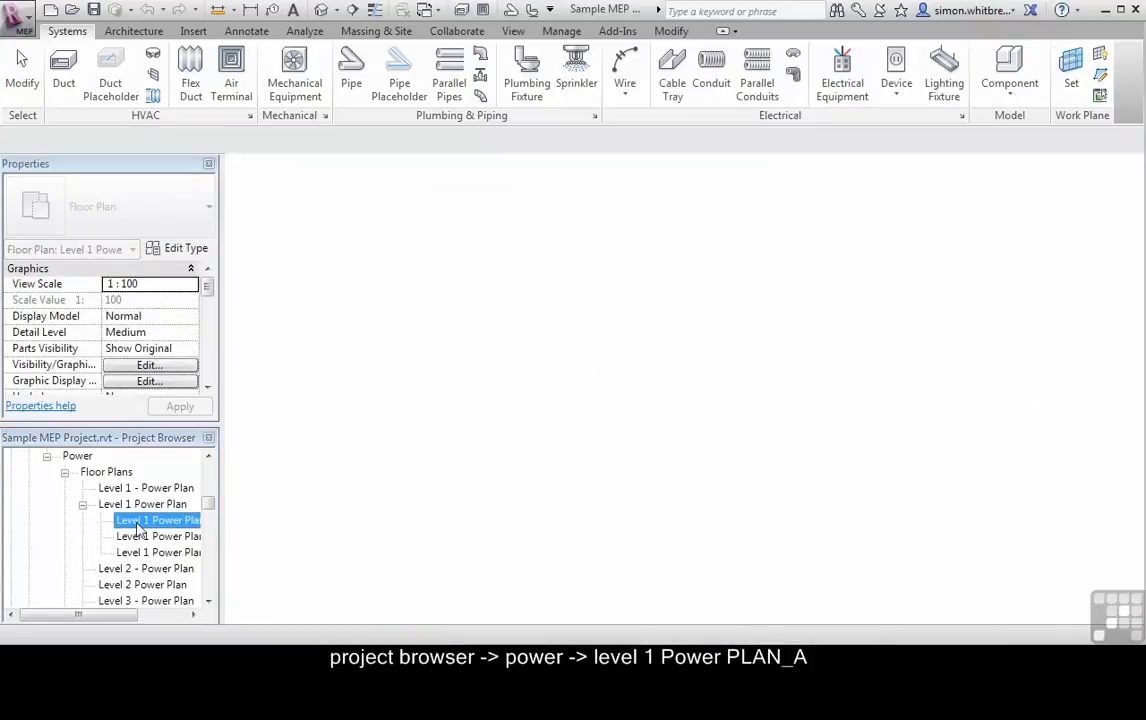
pyautogui.doubleClick(156, 520)
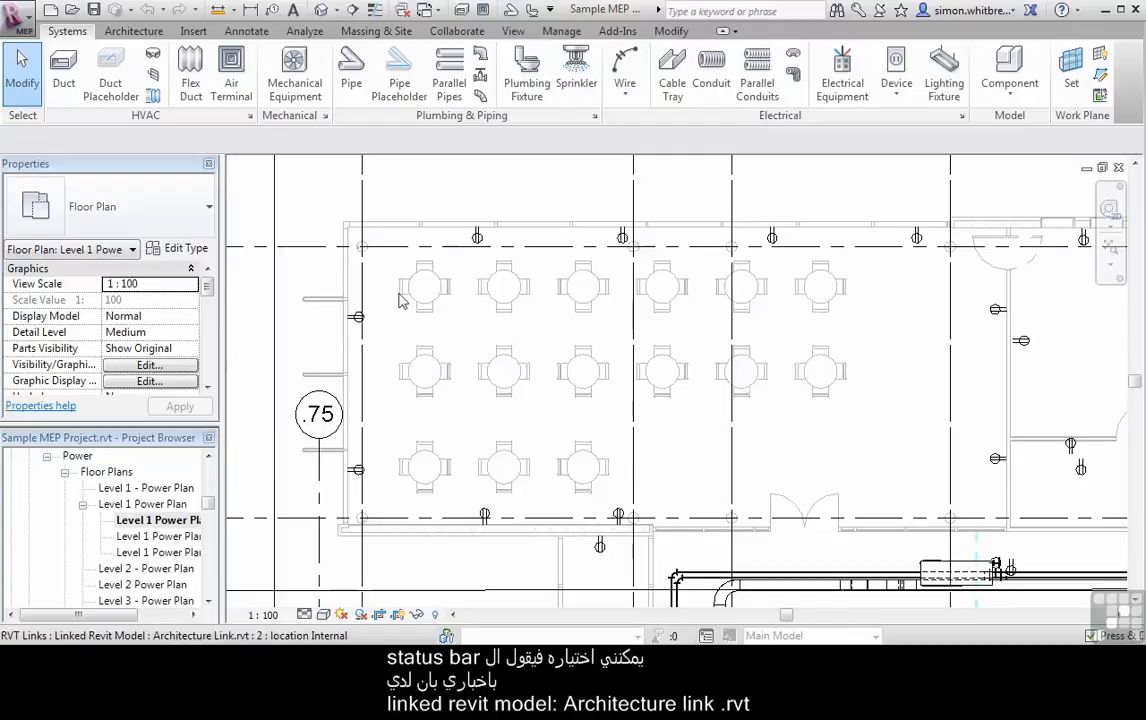
pyautogui.click(402, 292)
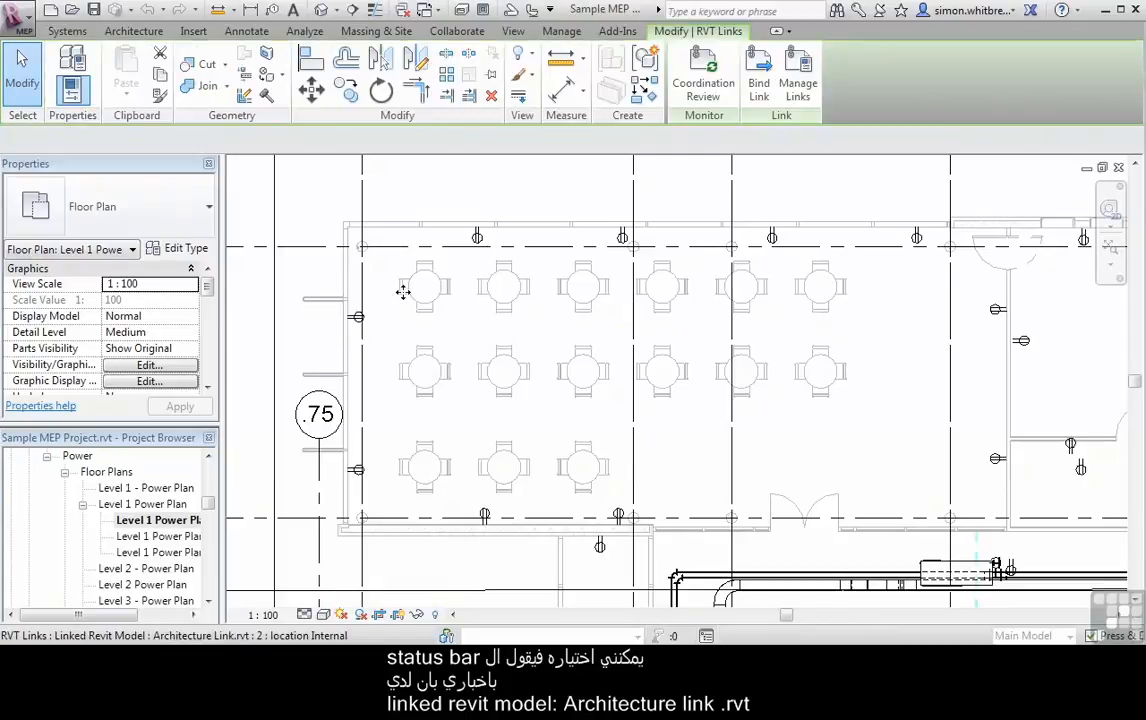
pyautogui.click(402, 292)
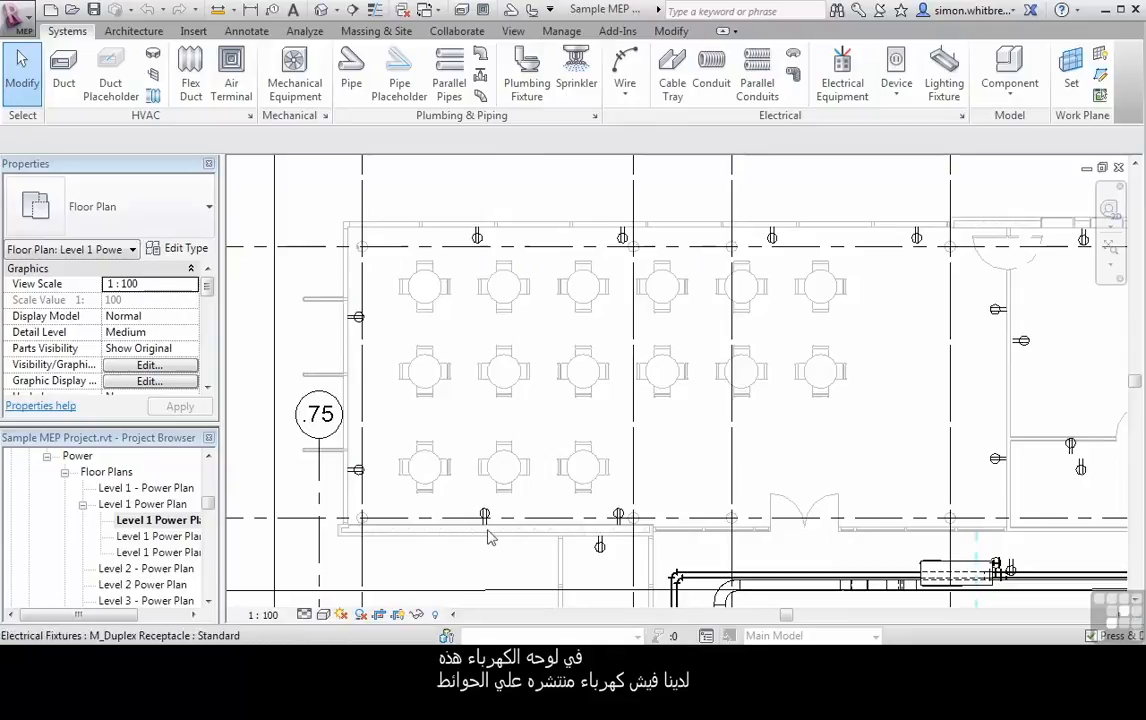
pyautogui.moveTo(780, 278)
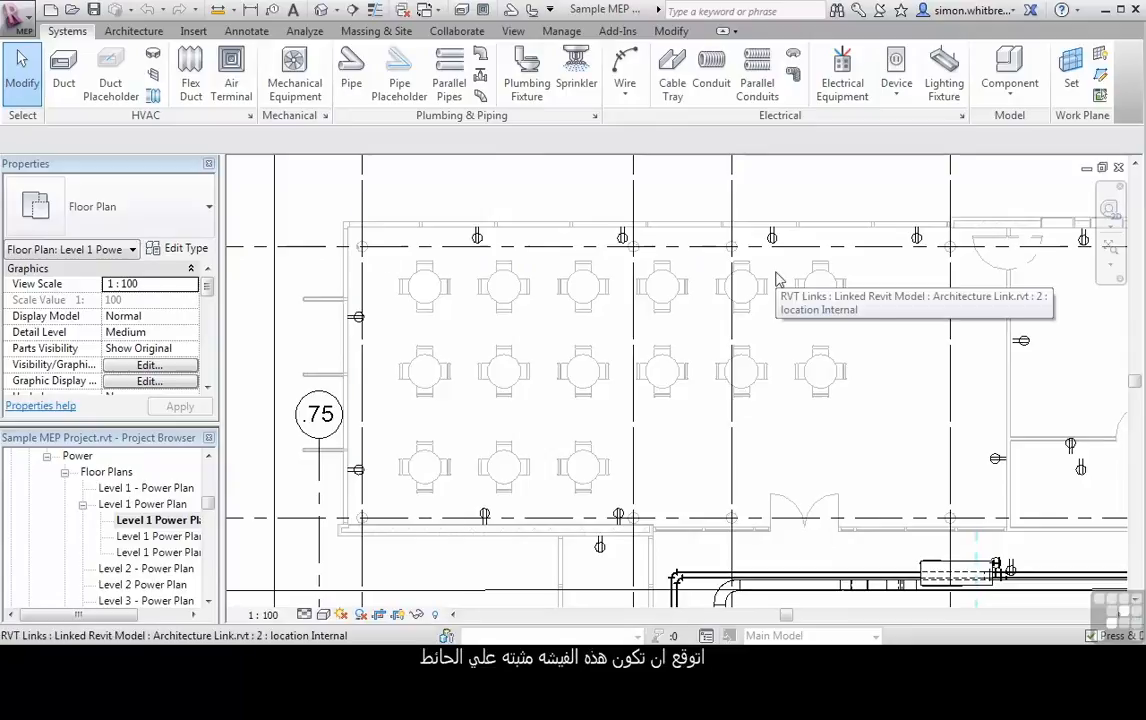
pyautogui.moveTo(782, 272)
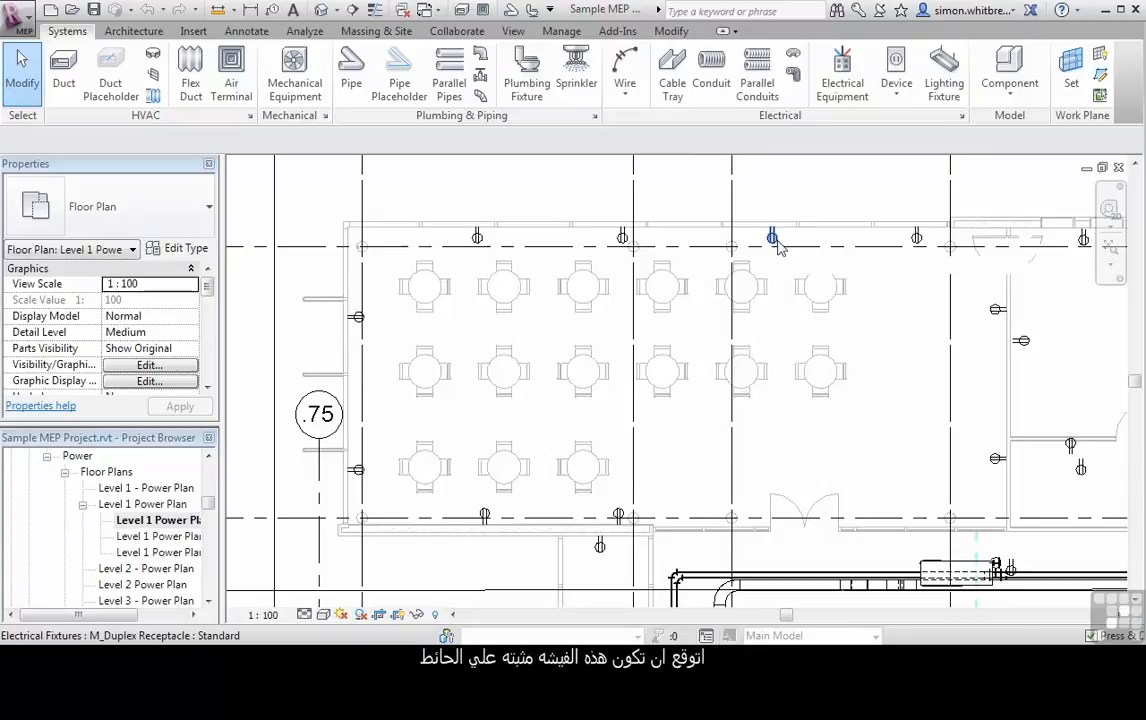
pyautogui.click(772, 236)
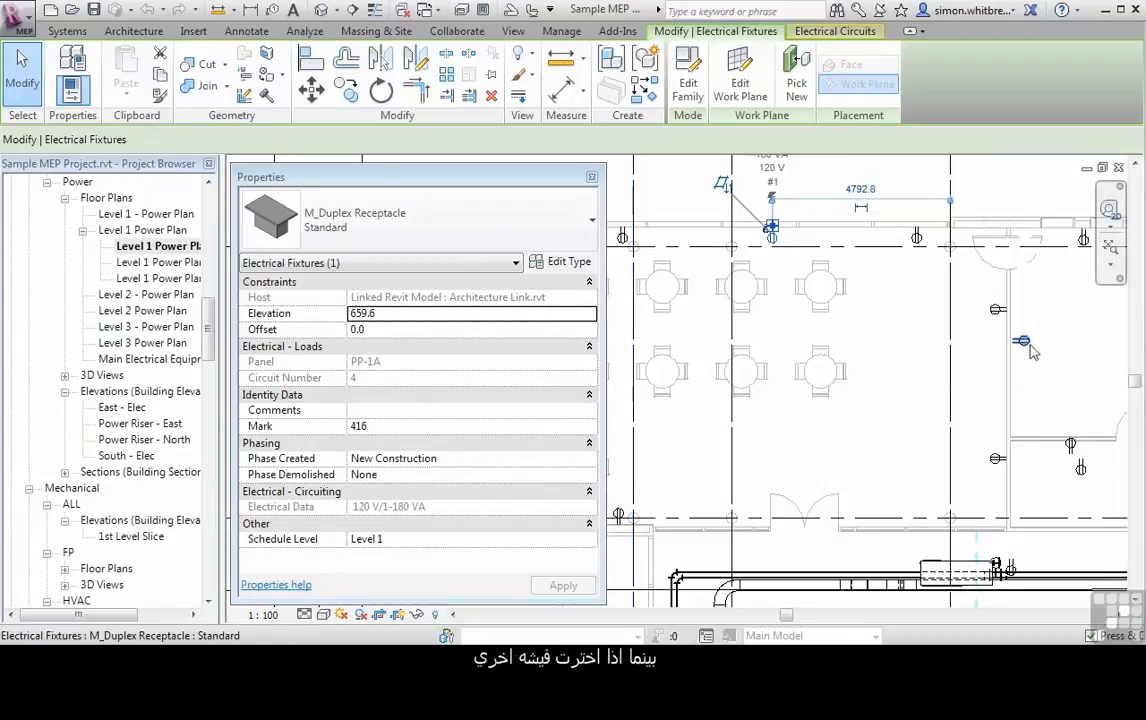
pyautogui.click(1020, 342)
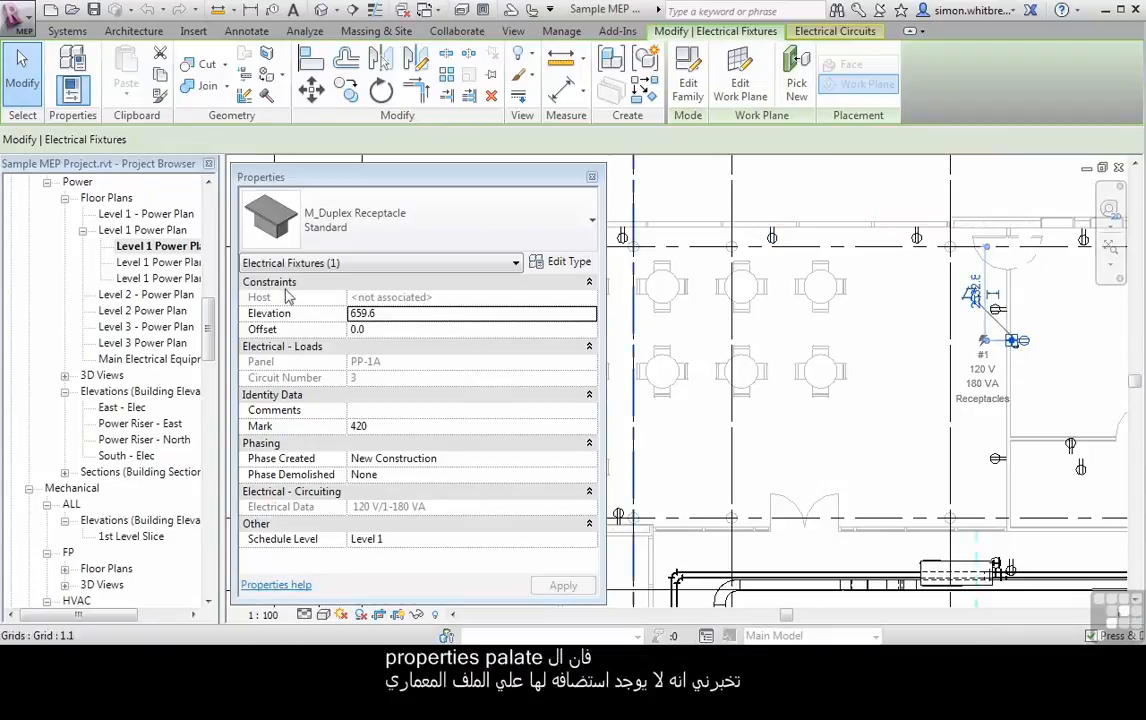
pyautogui.moveTo(512, 304)
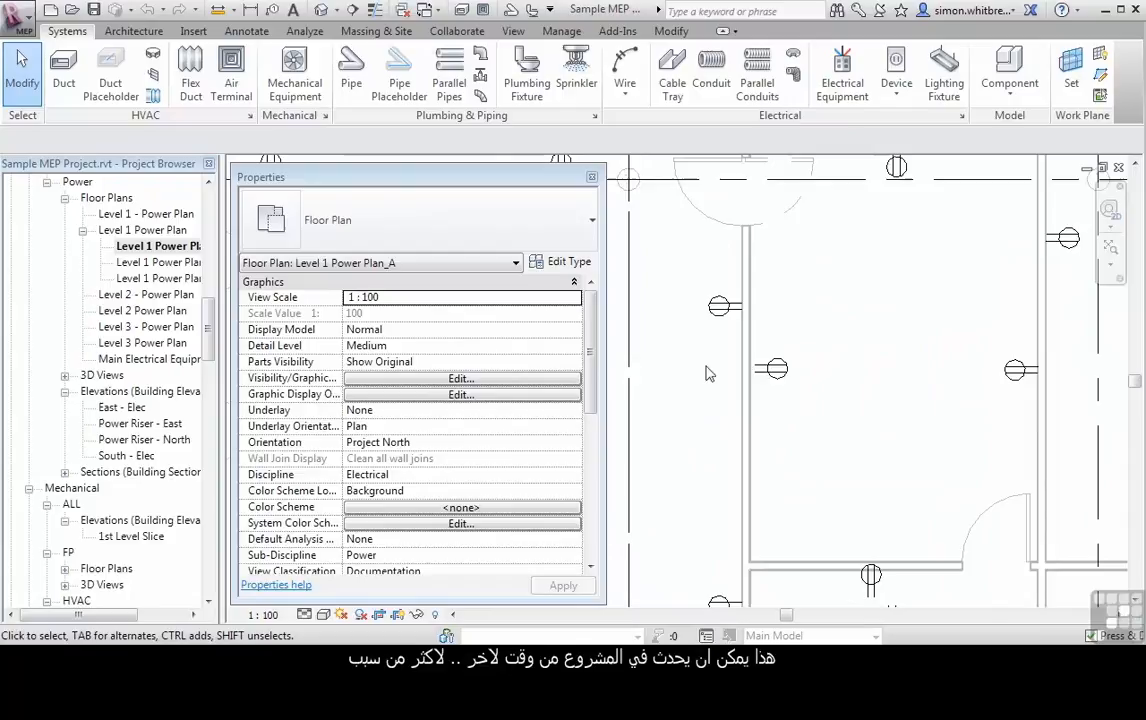
pyautogui.moveTo(714, 416)
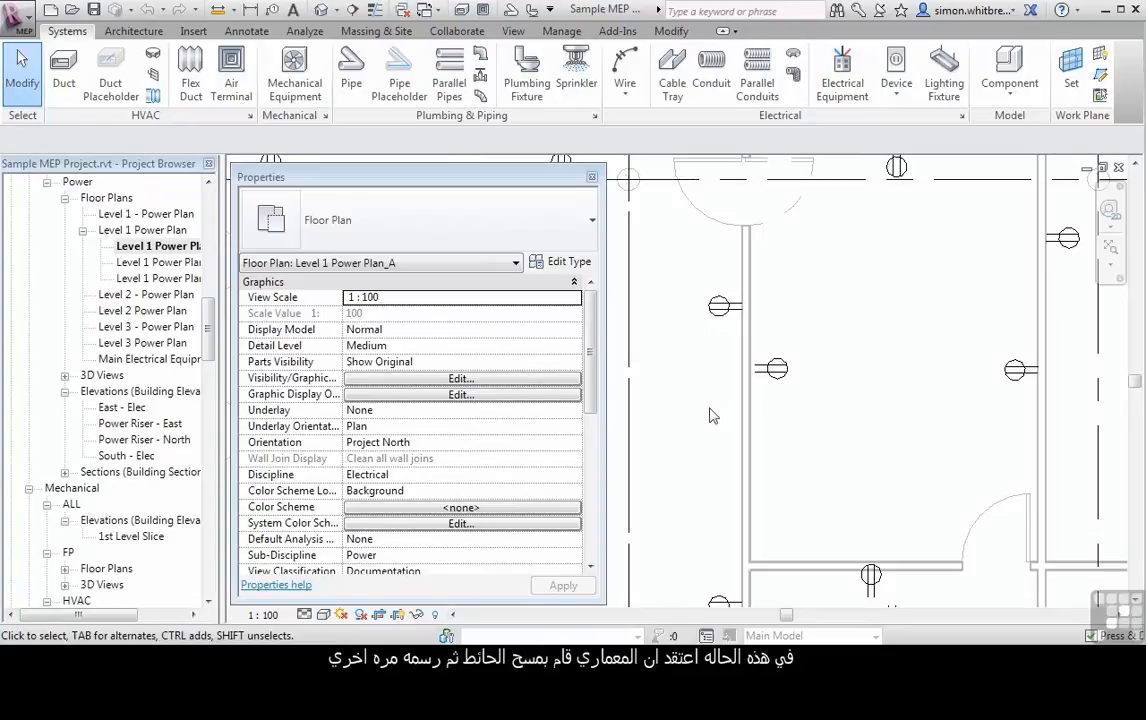
pyautogui.moveTo(744, 382)
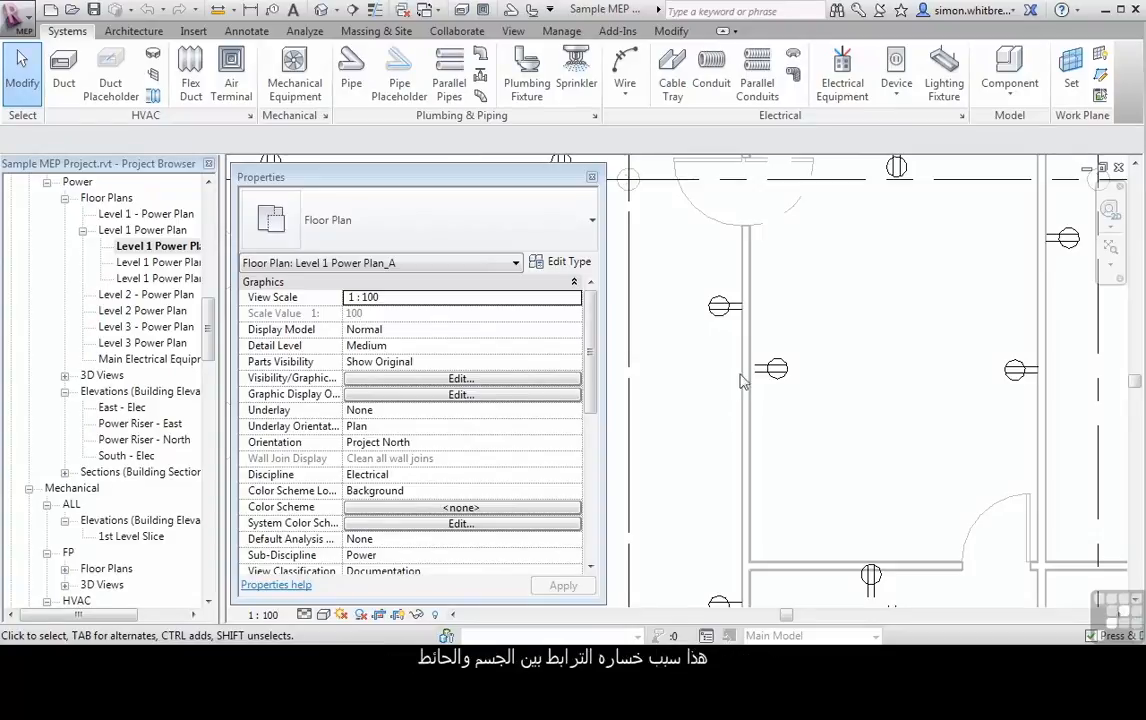
pyautogui.moveTo(770, 370)
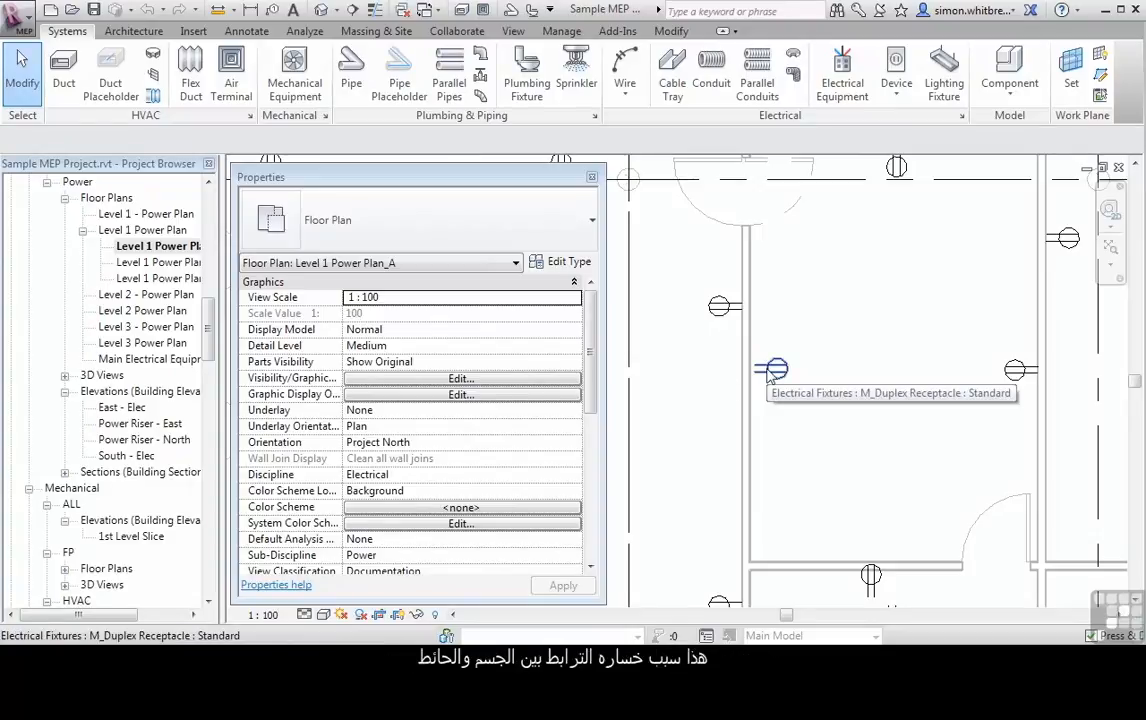
# Re-host the unhosted duplex receptacle onto the linked wall face via Pick New, then select the next one
pyautogui.click(770, 372)
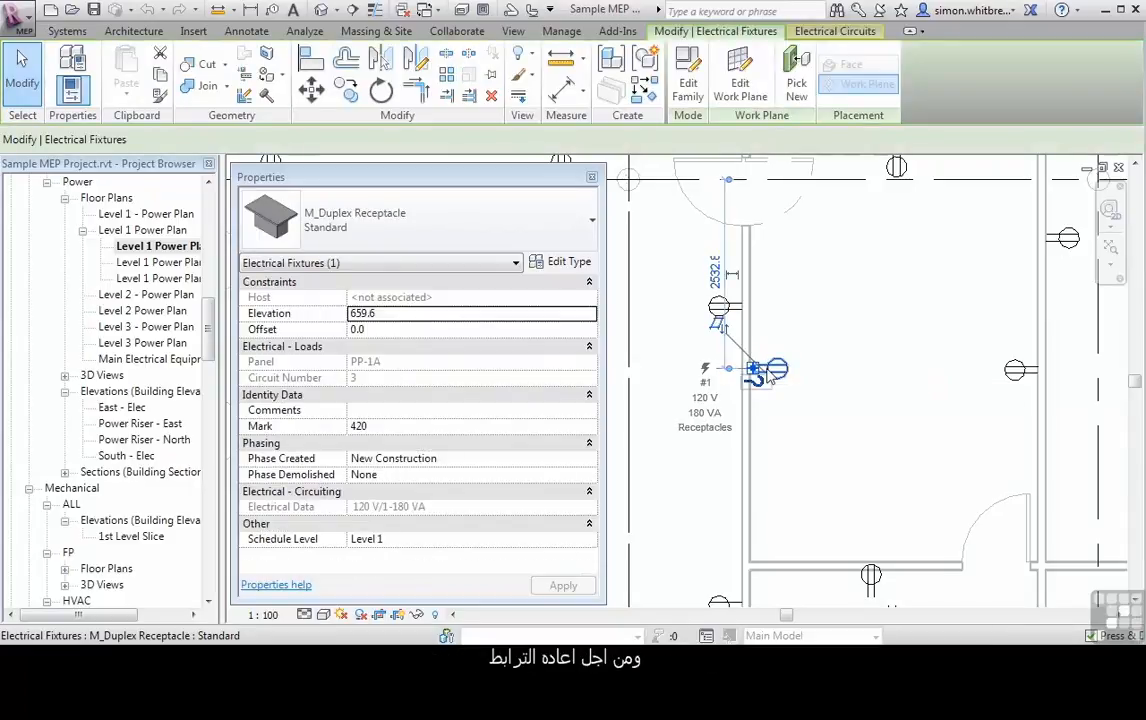
pyautogui.moveTo(764, 304)
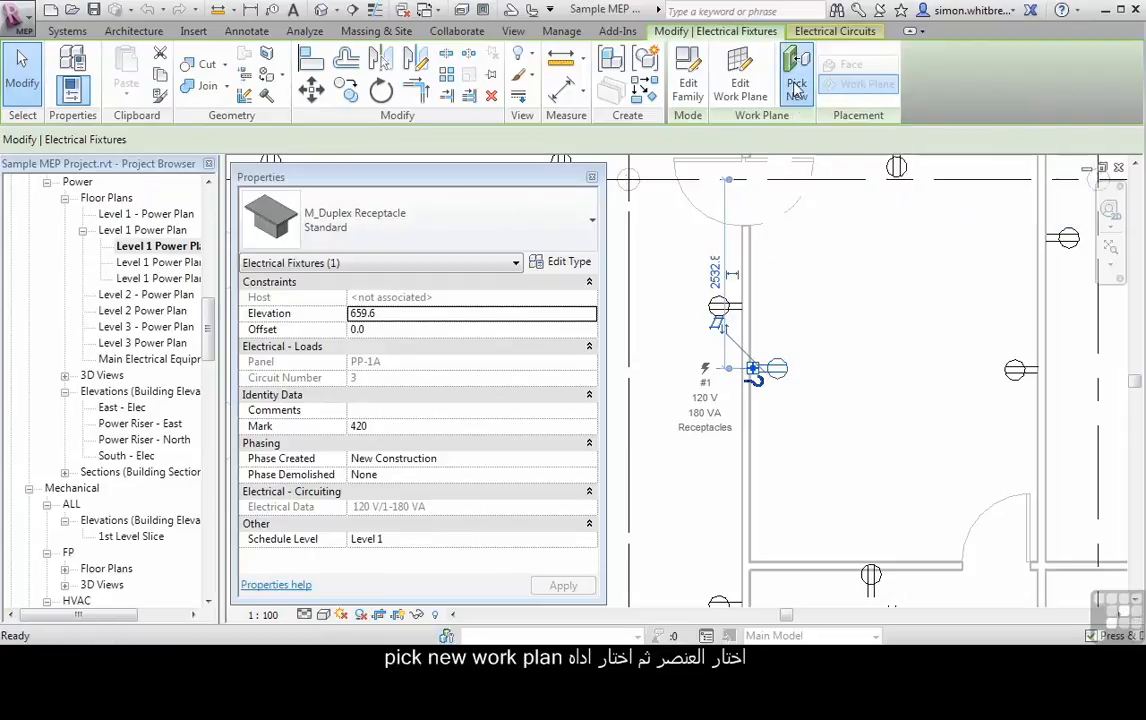
pyautogui.click(796, 72)
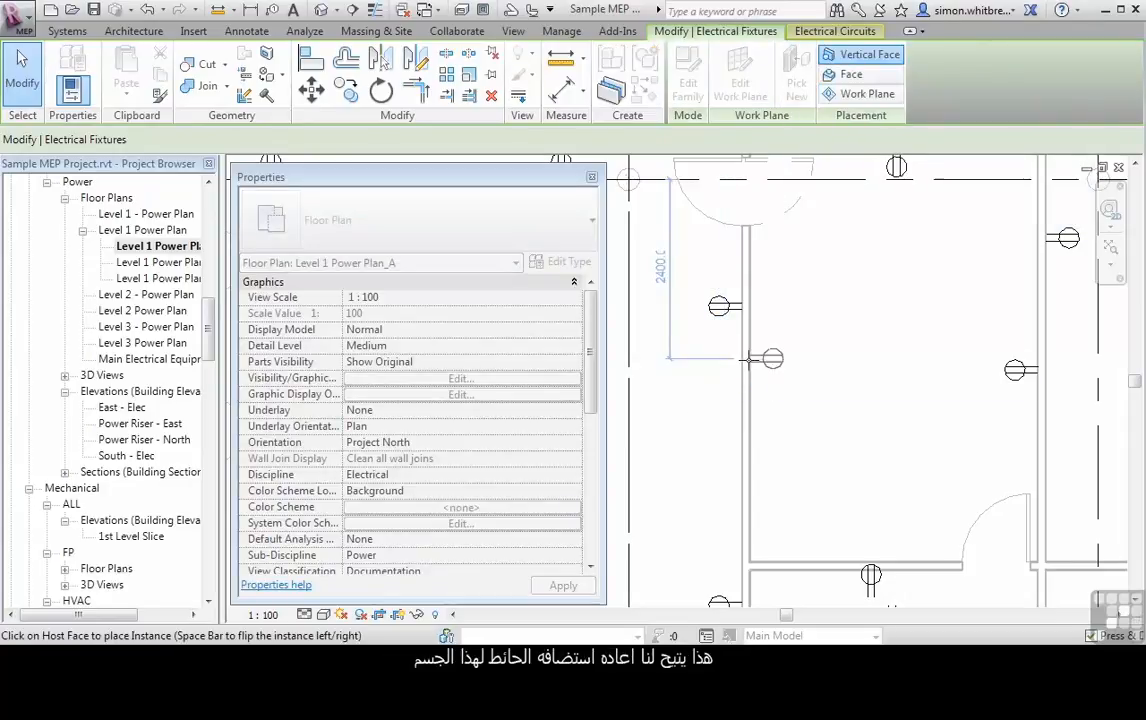
pyautogui.moveTo(748, 356)
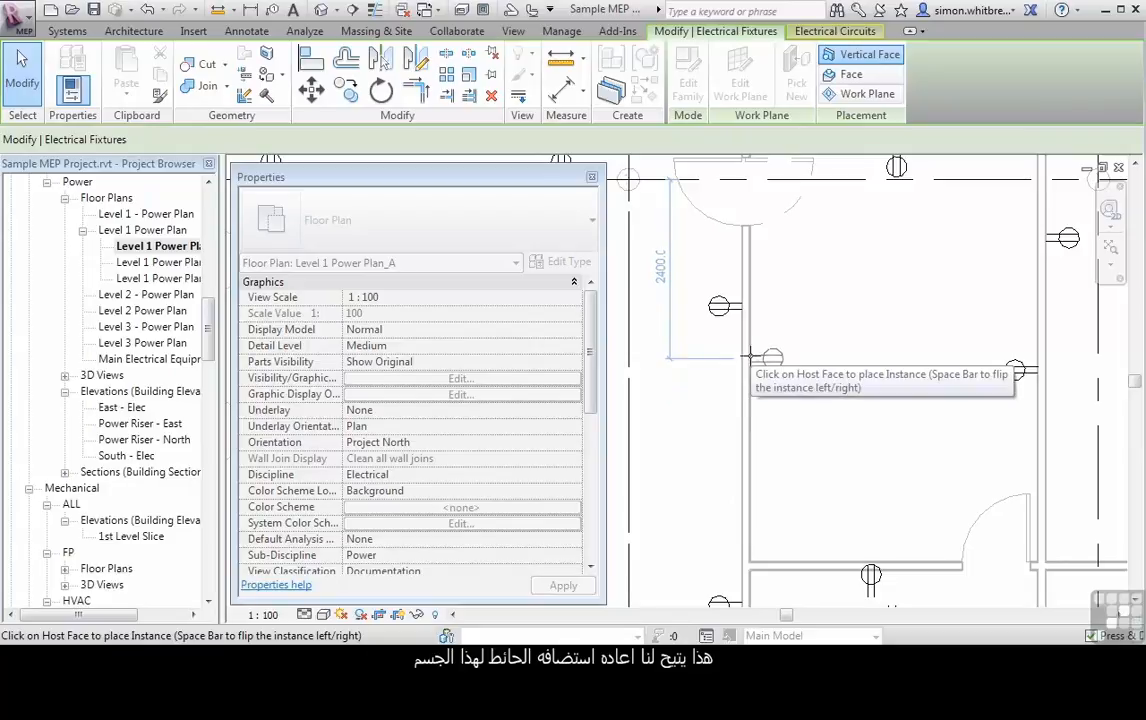
pyautogui.click(750, 362)
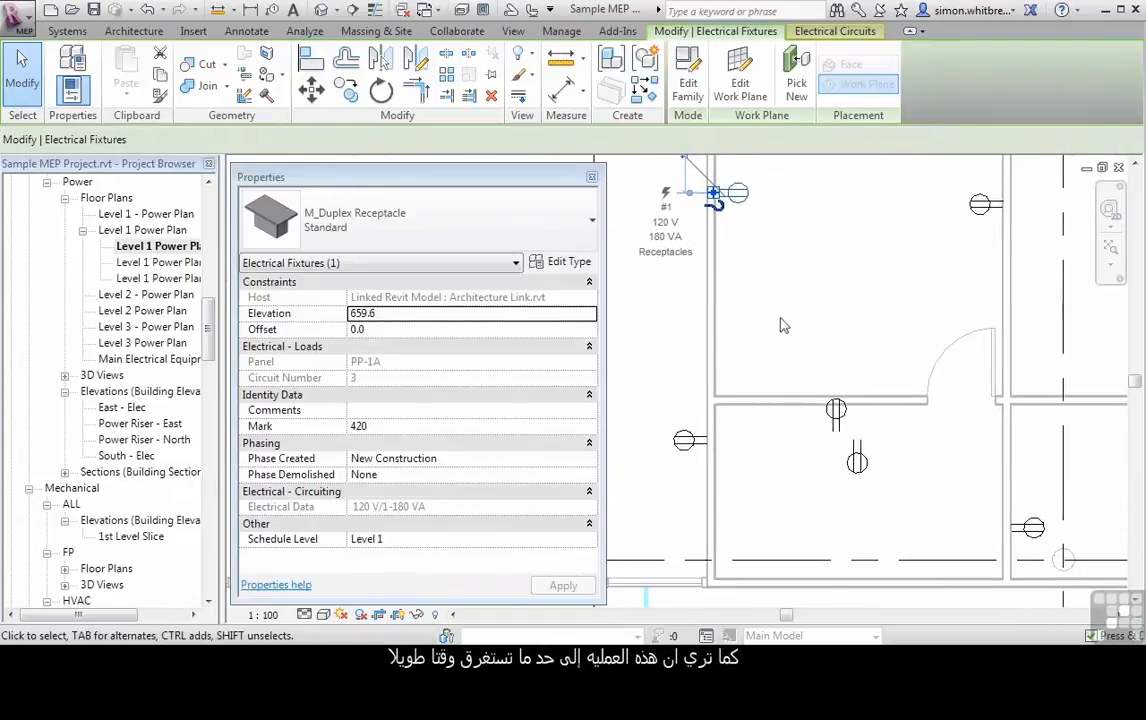
pyautogui.click(740, 76)
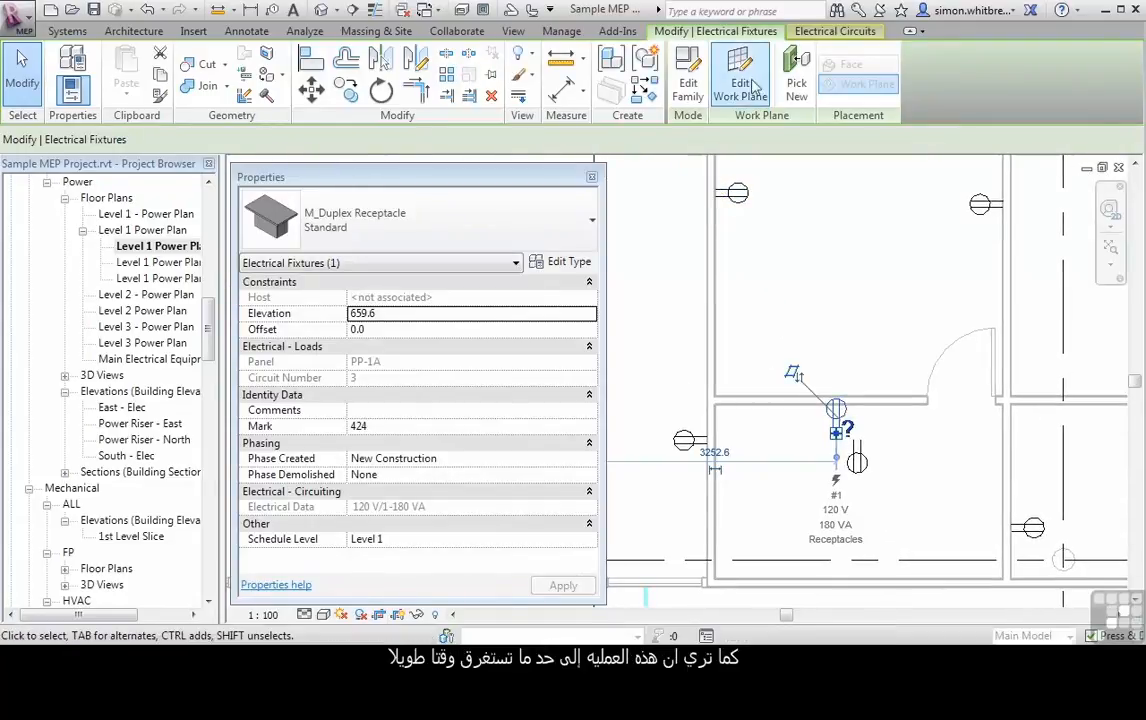